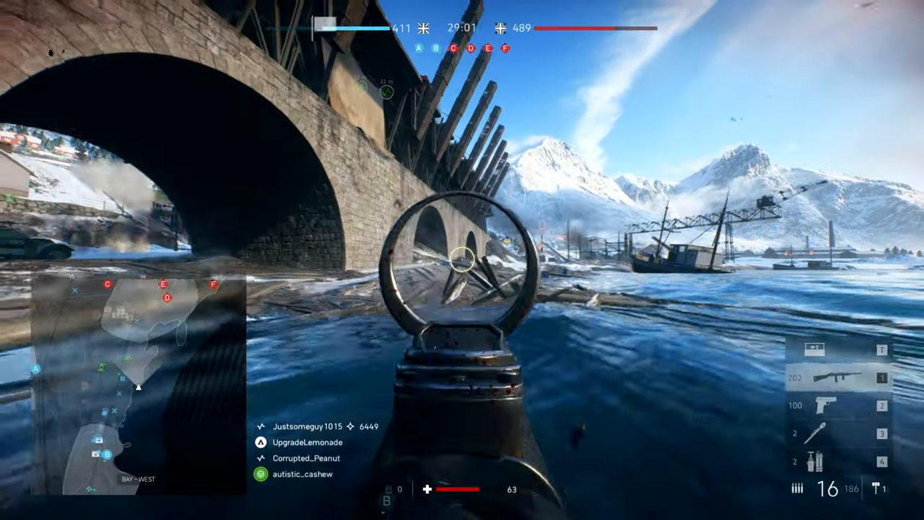
Review the Venus mousepad's sizes and $29.99 price, then switch to the Saturn X Nacho Customs page.
left_click(462, 260)
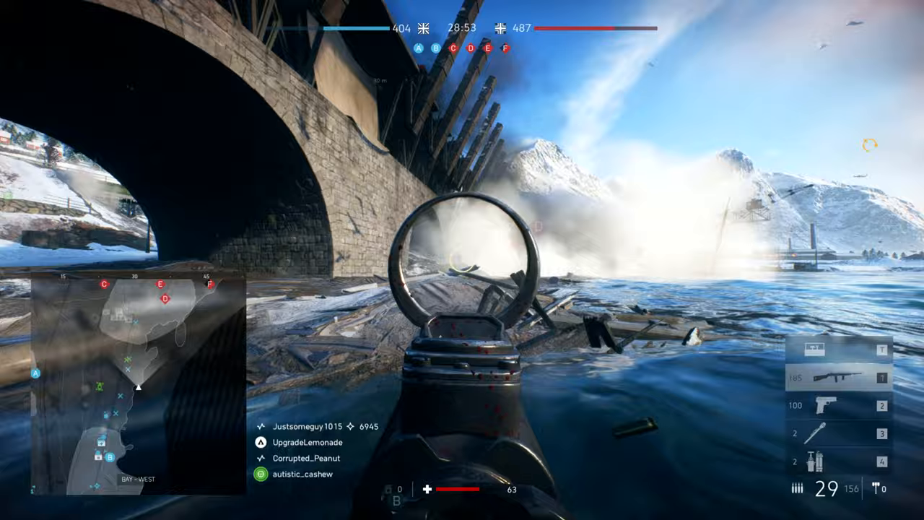
left_click(462, 260)
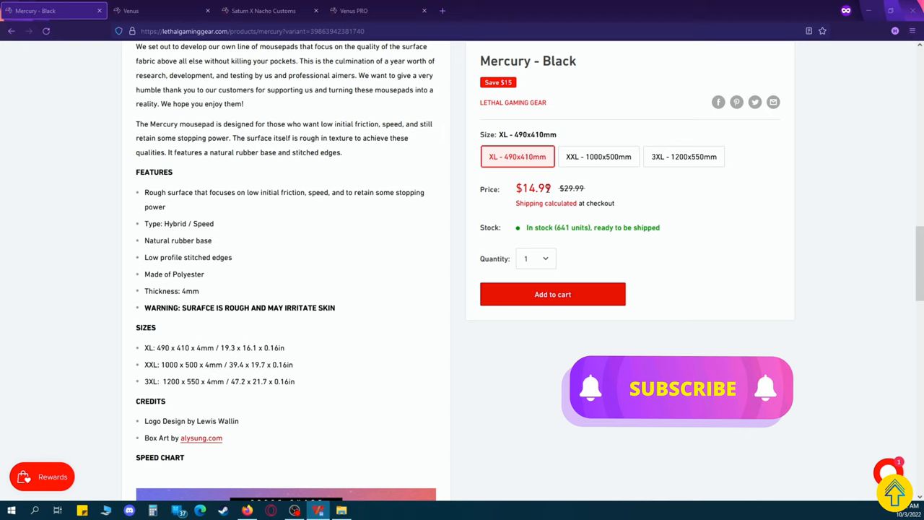
scroll("down", 3)
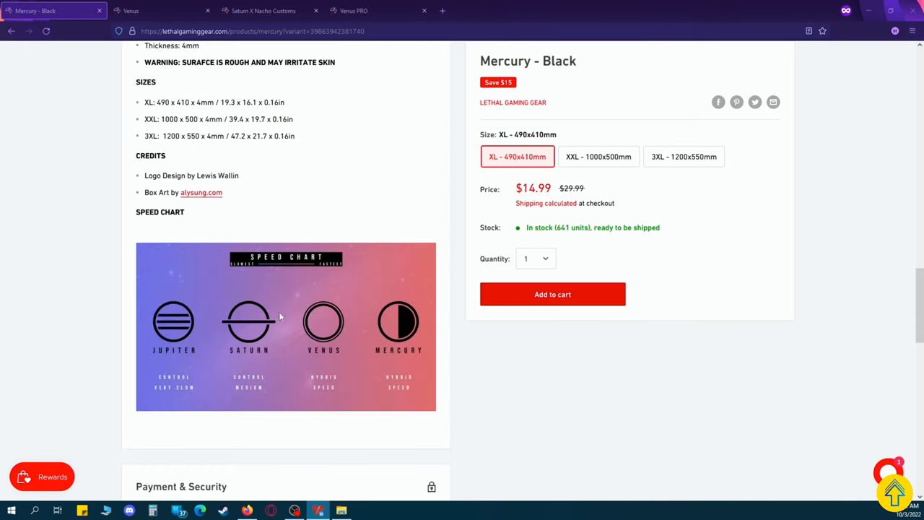
mouse_move(354, 320)
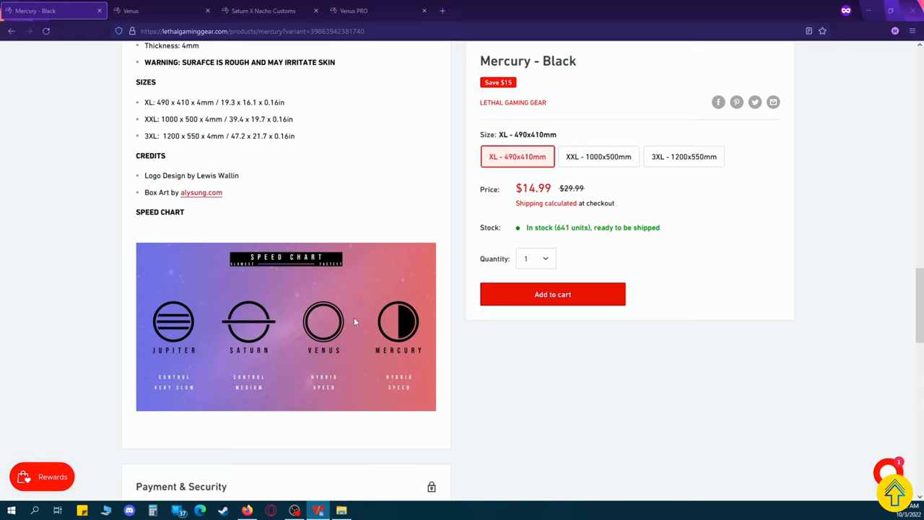
mouse_move(403, 335)
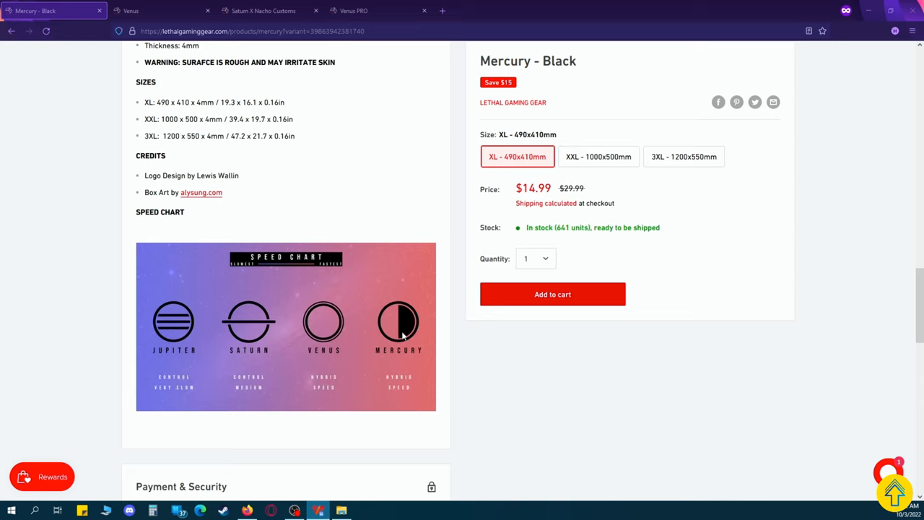
mouse_move(345, 379)
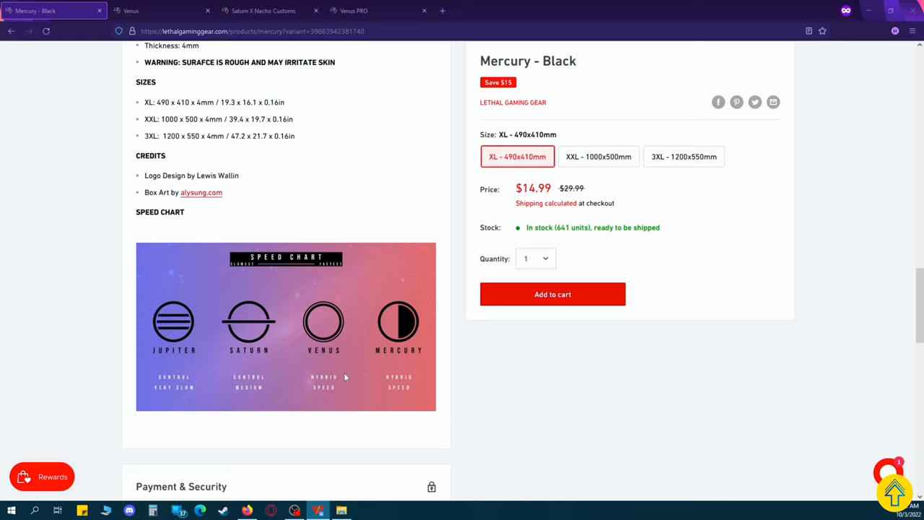
mouse_move(351, 346)
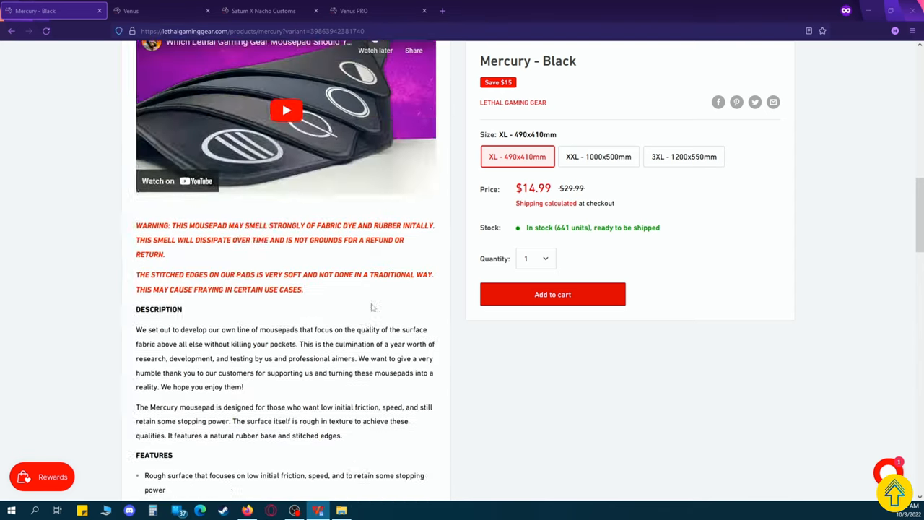
scroll("up", 3)
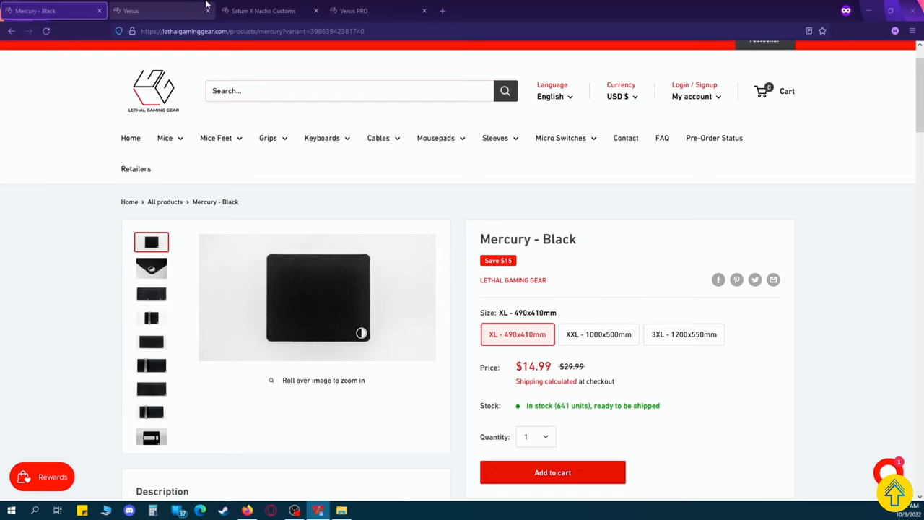
left_click(159, 10)
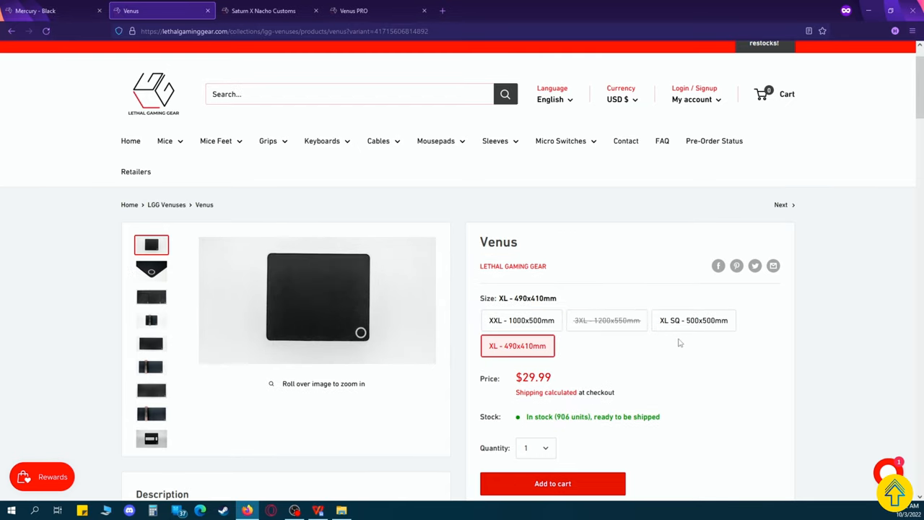
mouse_move(606, 320)
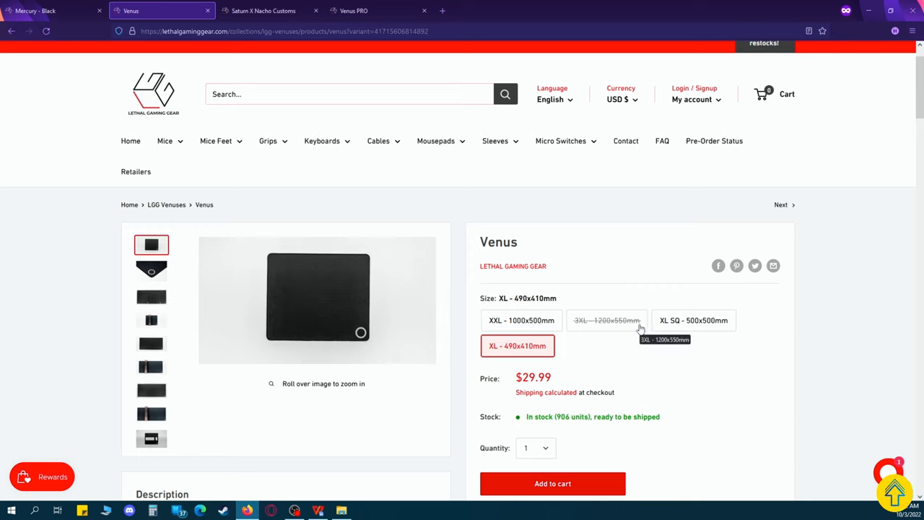
mouse_move(556, 297)
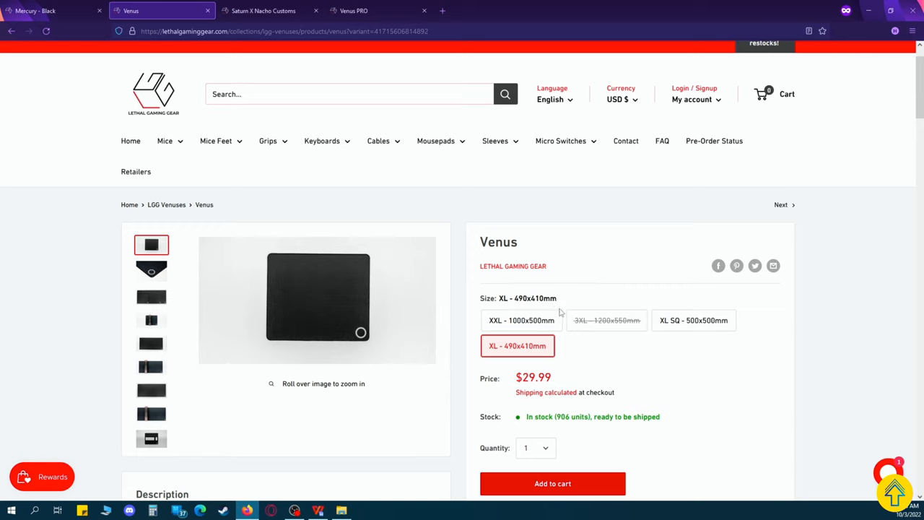
mouse_move(570, 289)
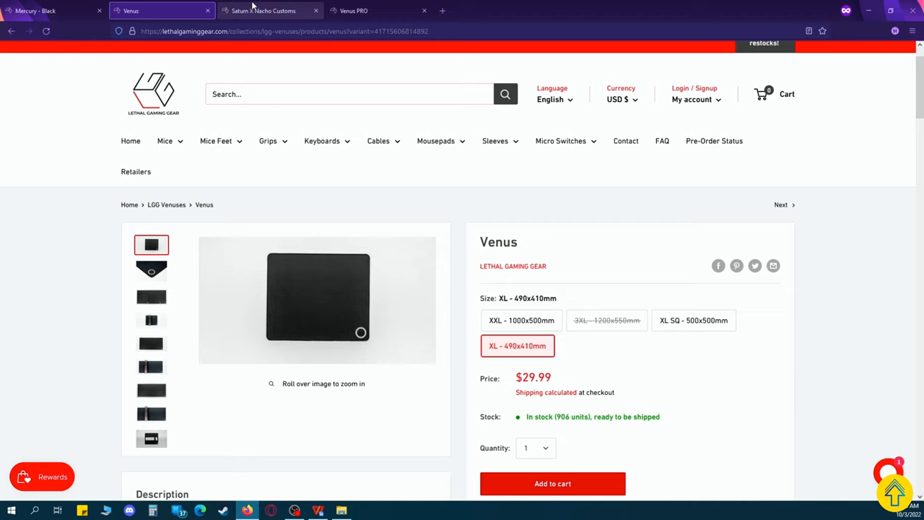
left_click(262, 10)
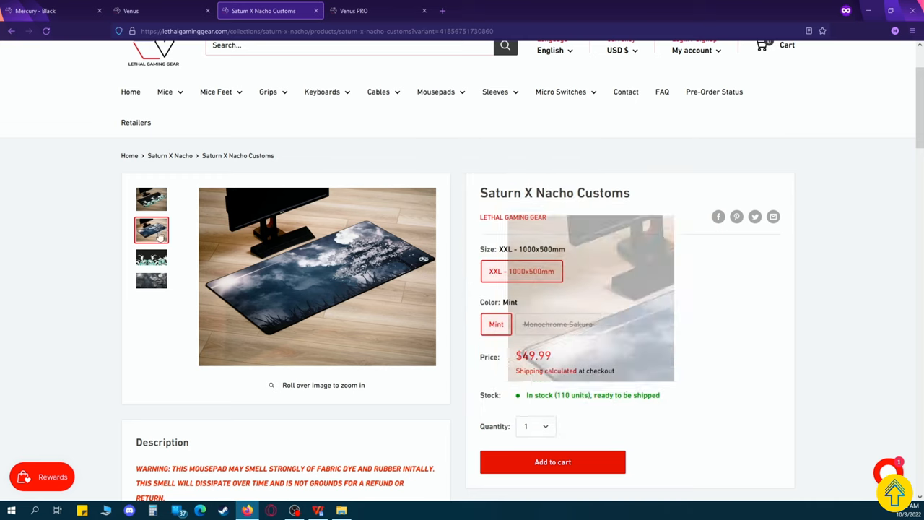
View another photo of the $49.99 Saturn X Nacho Customs Mint pad, then switch to the Venus PRO page.
left_click(150, 230)
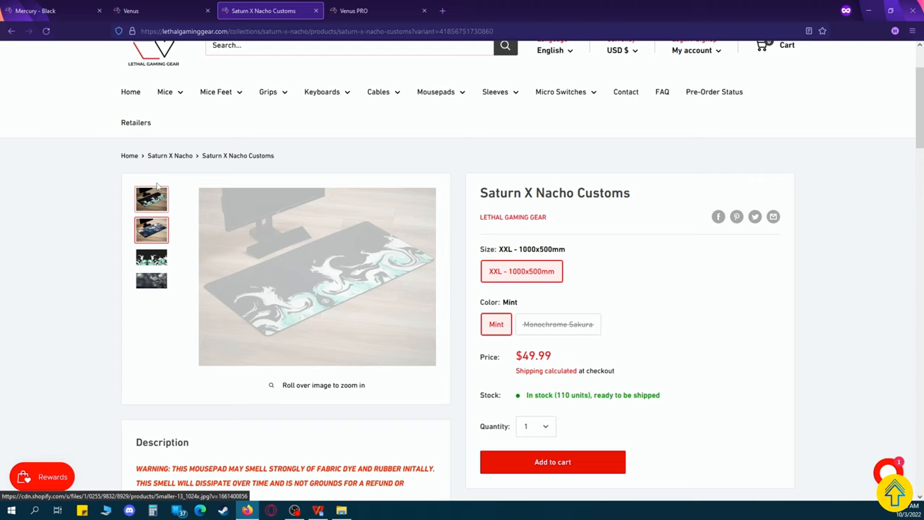
left_click(378, 10)
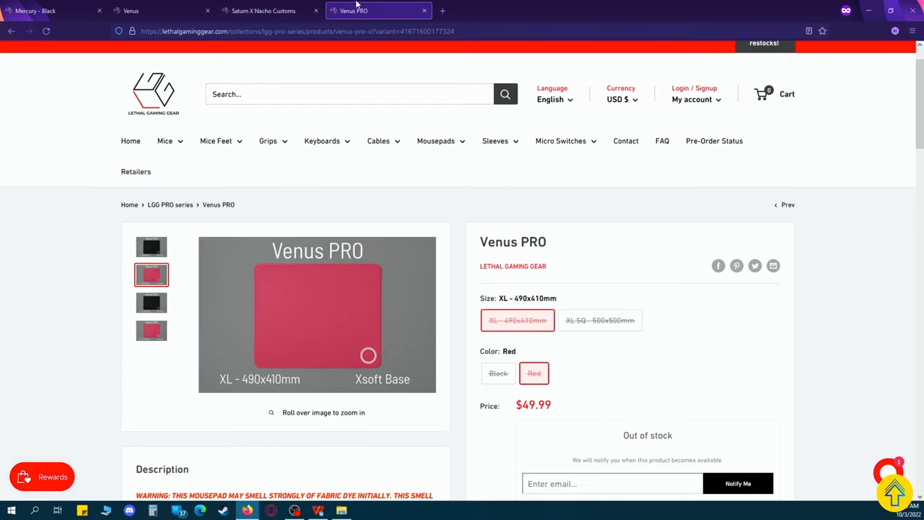
mouse_move(569, 350)
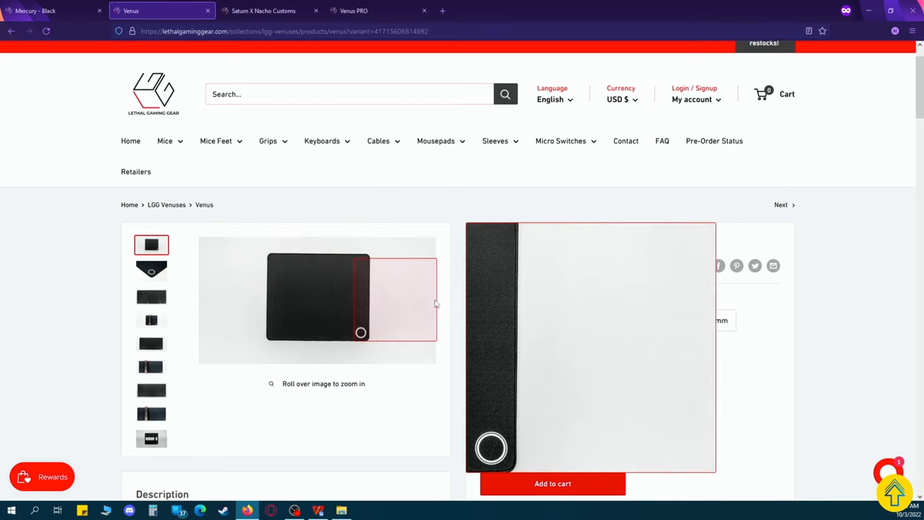
Back on the $29.99 Venus page, choose the XL - 490x410mm size option.
left_click(517, 345)
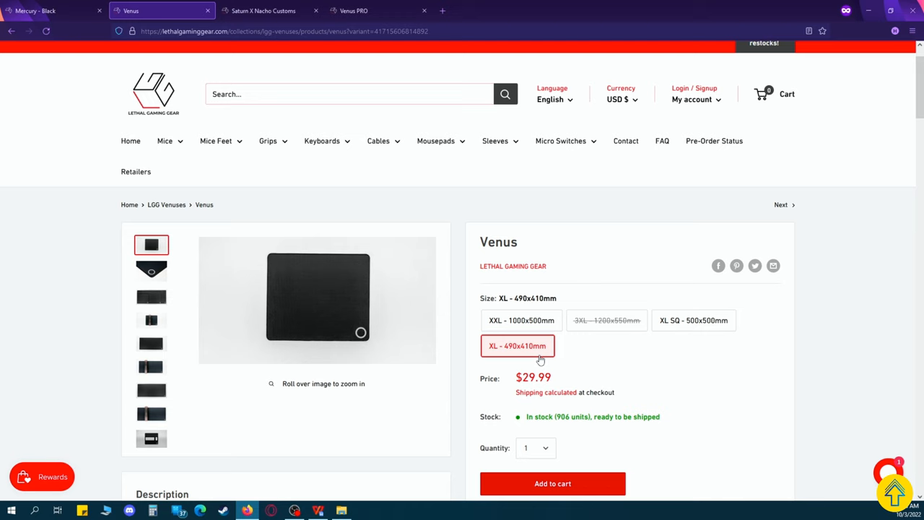